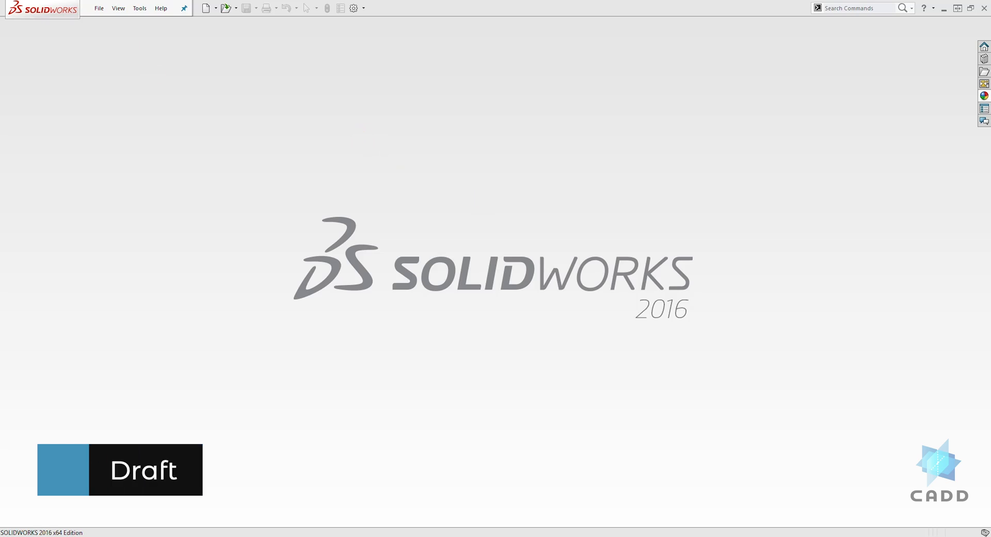
Create a new blank Part document (Part3) from the New SOLIDWORKS Document dialog.
click(207, 8)
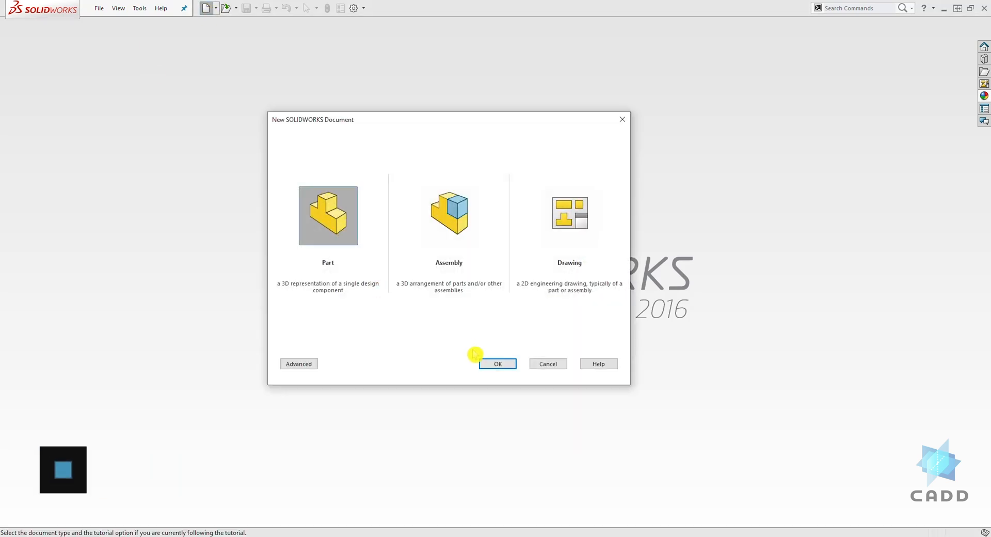
click(497, 364)
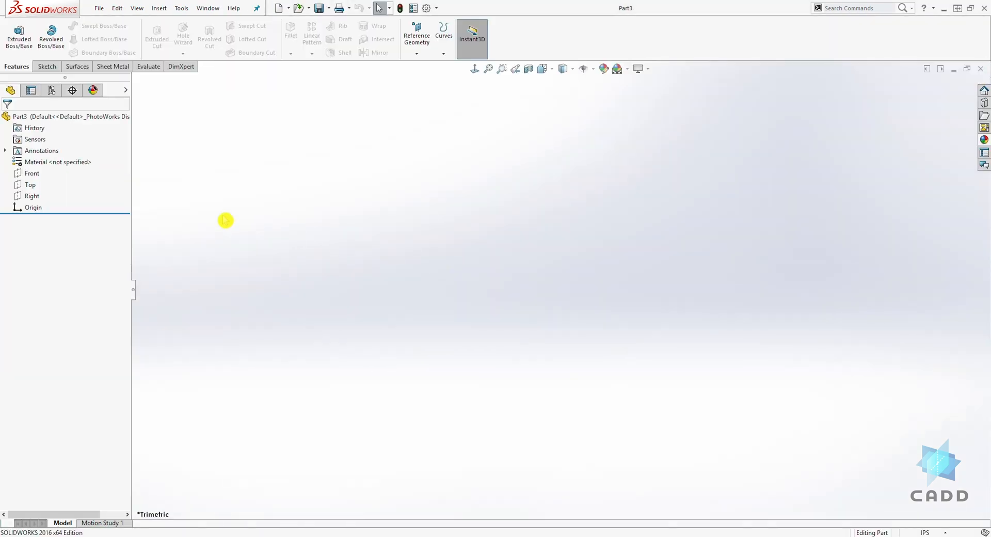
Sketch a center rectangle on the Top plane, dimensioned 3.00 by 3.00 about the origin.
click(29, 185)
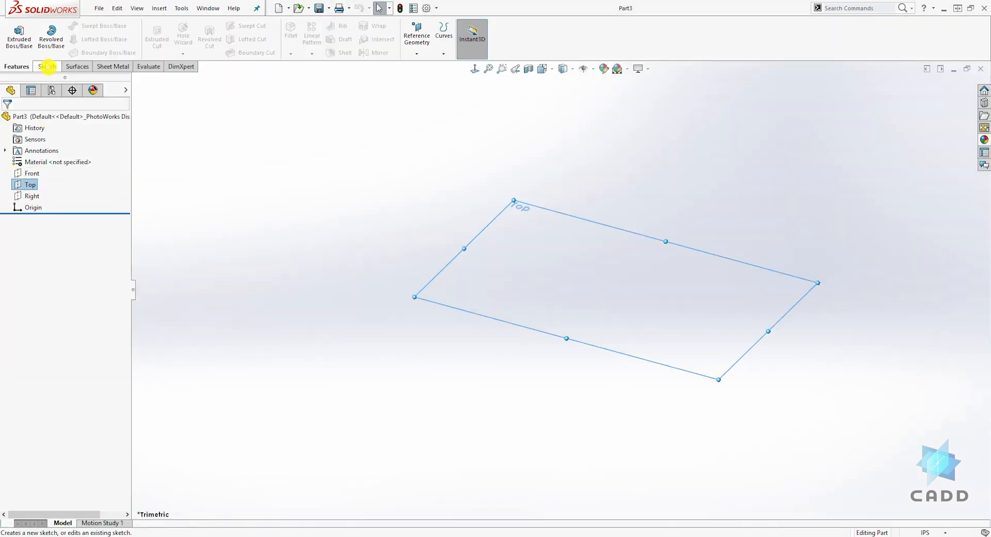
click(45, 66)
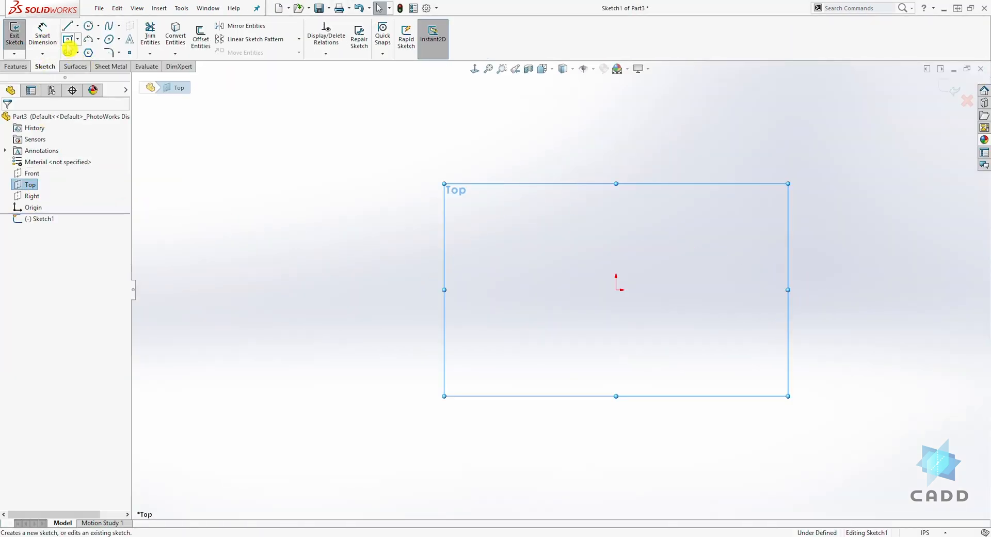
click(68, 40)
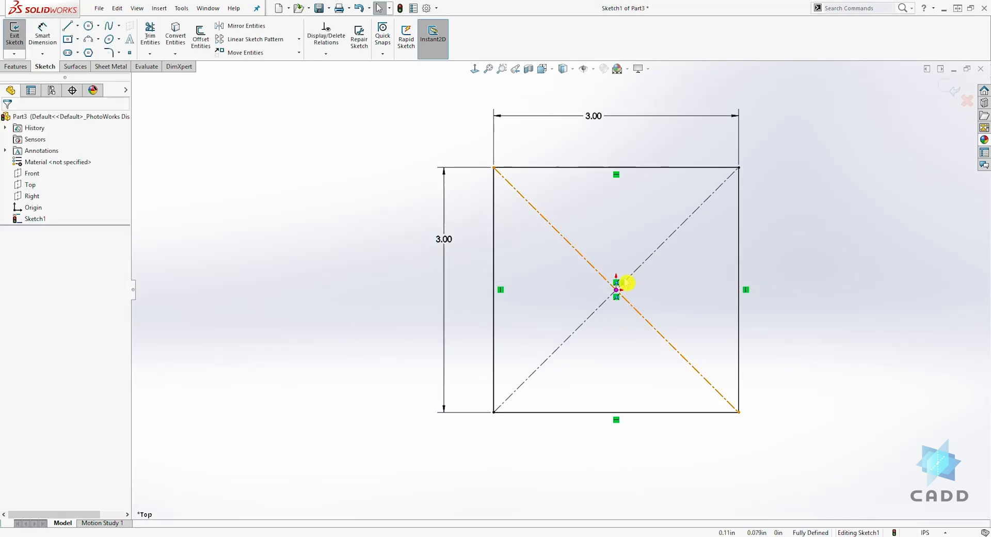
click(15, 66)
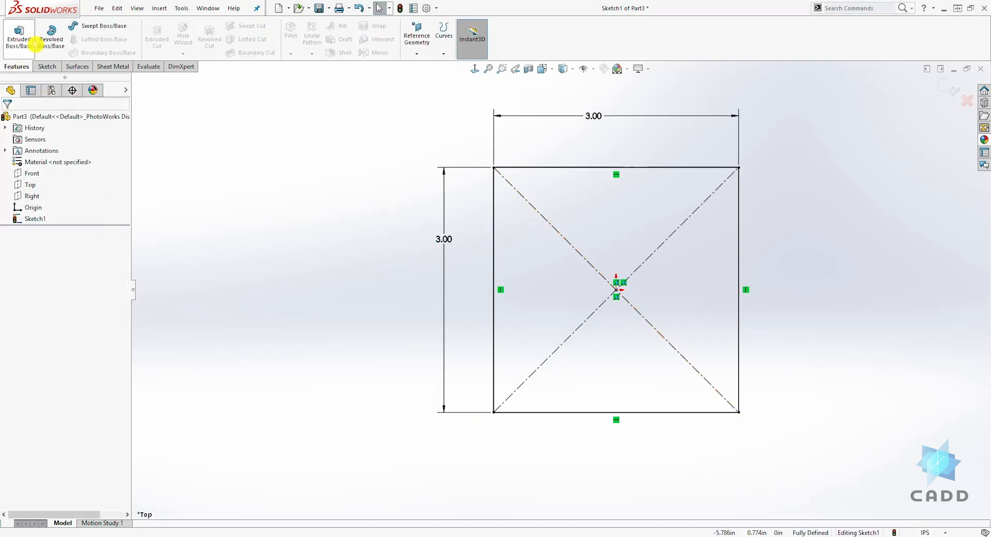
Extrude the 3.00 square sketch with Extruded Boss/Base to create Boss-Extrude1.
click(17, 34)
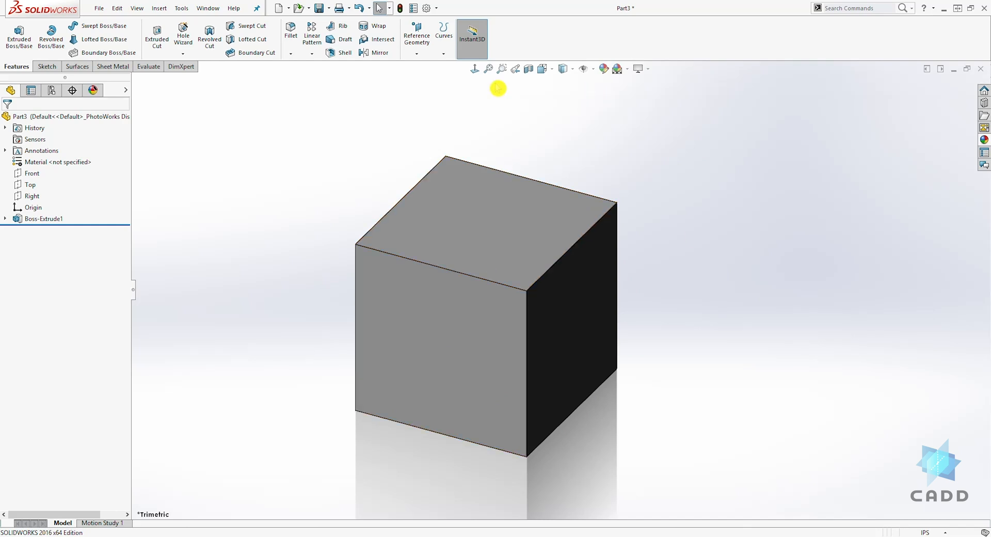
Add a 17° neutral-plane draft (Draft1), with a side face as neutral plane and the top face drafted.
click(343, 38)
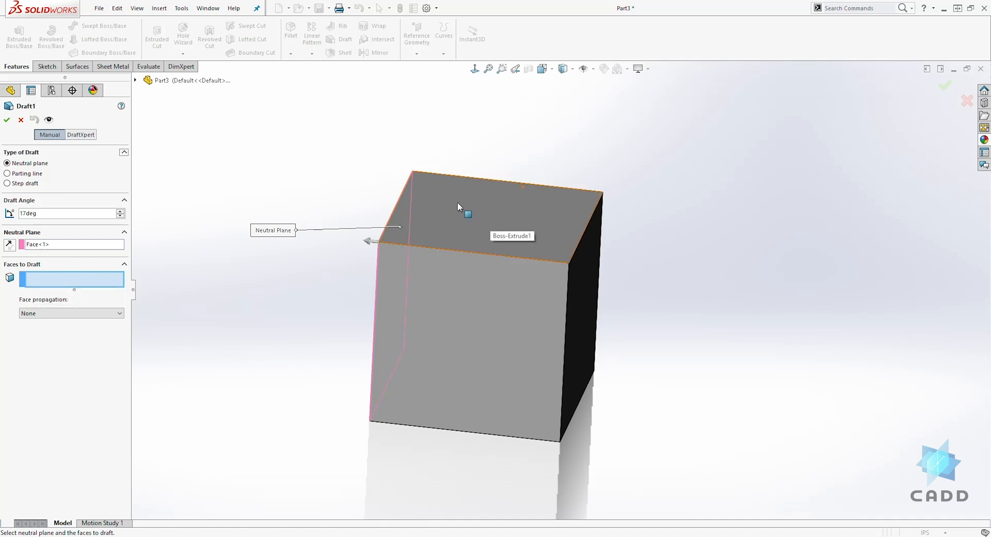
click(459, 206)
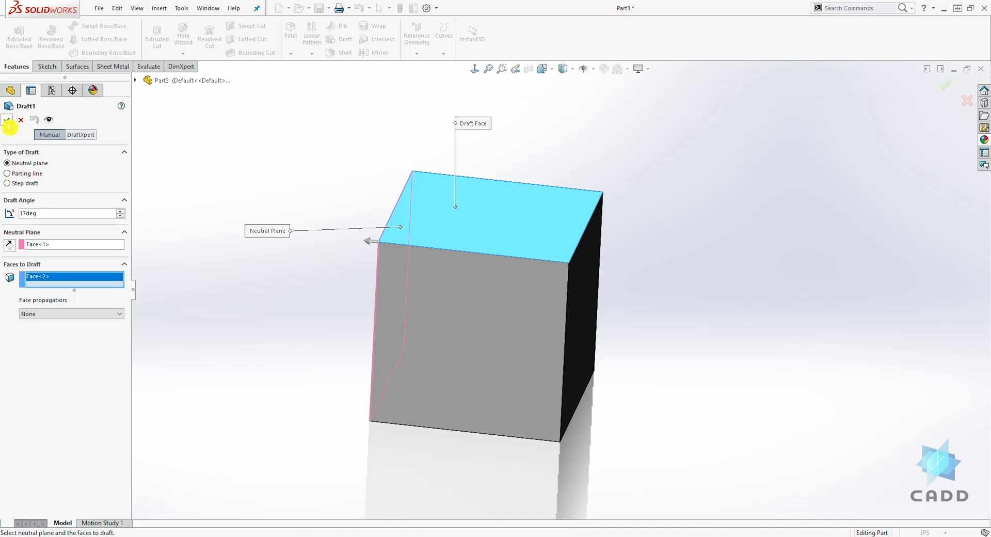
click(9, 122)
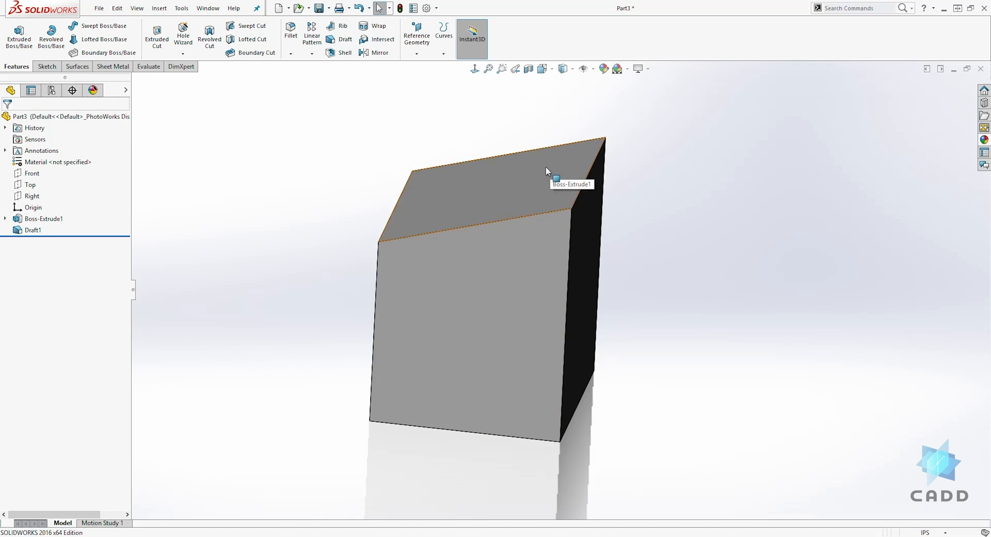
Edit Draft1 and reverse the neutral plane direction so the 17° draft slopes oppositely.
right_click(32, 229)
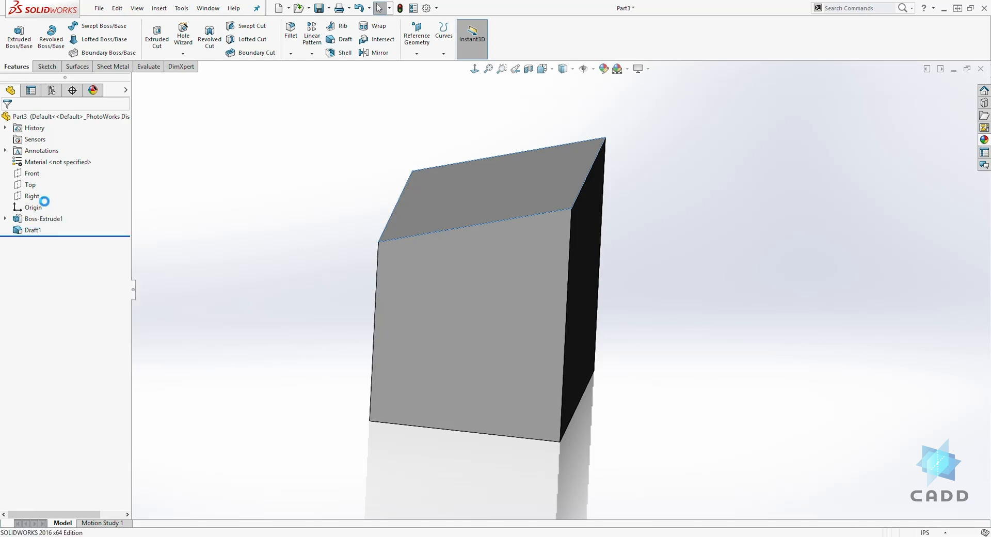
double_click(33, 230)
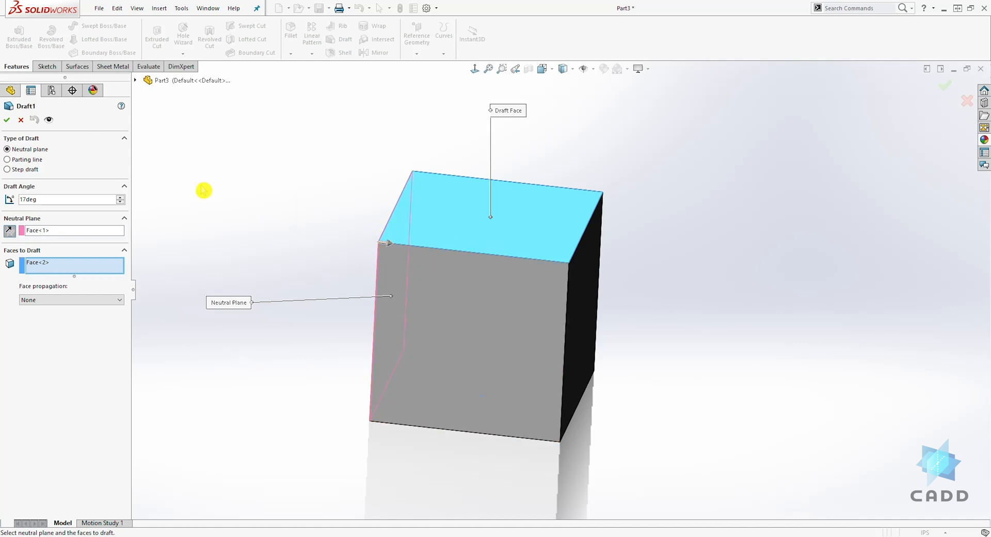
click(8, 120)
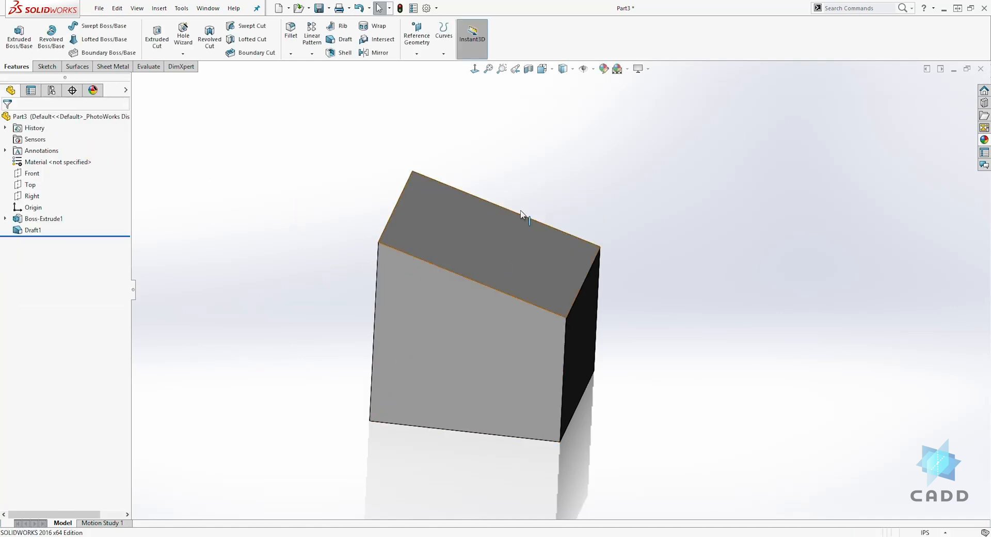
click(38, 218)
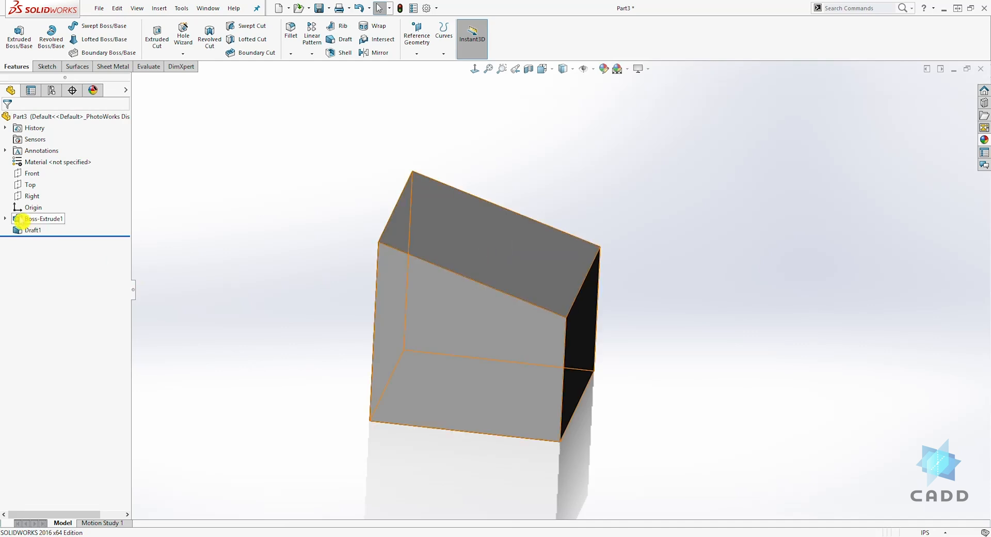
Edit Draft1 to add Face<3>, Face<4> and Face<5>, then orbit to inspect the taper.
right_click(32, 230)
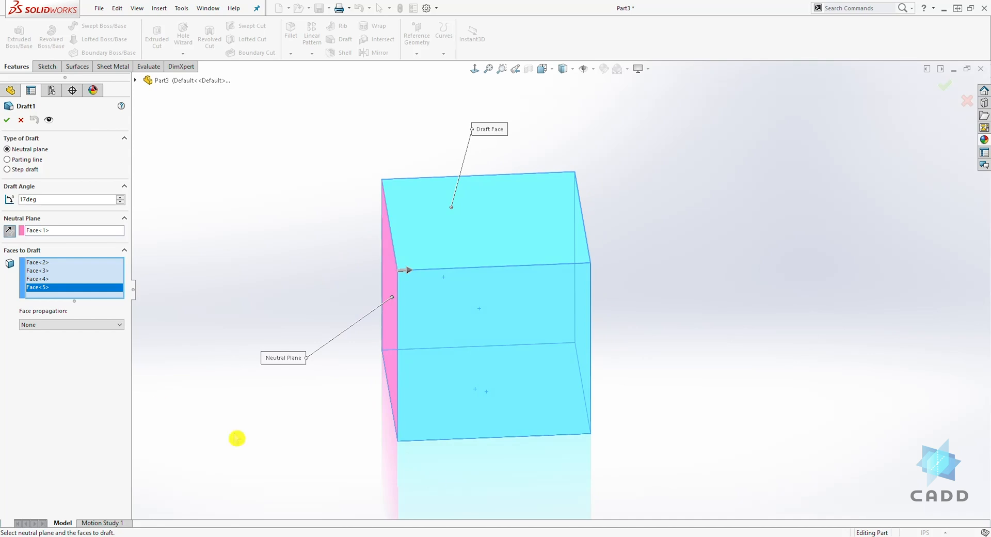
click(7, 119)
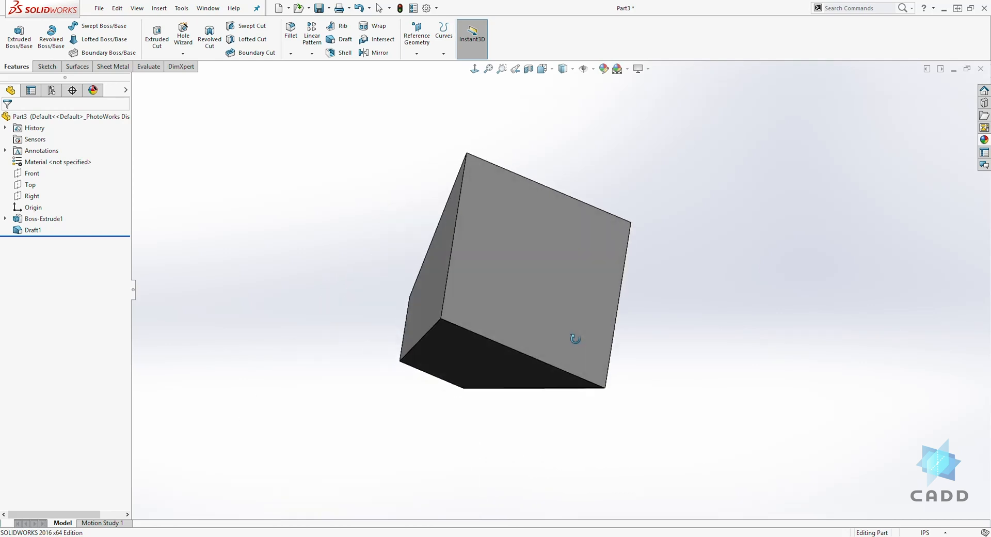
drag(575, 338, 338, 422)
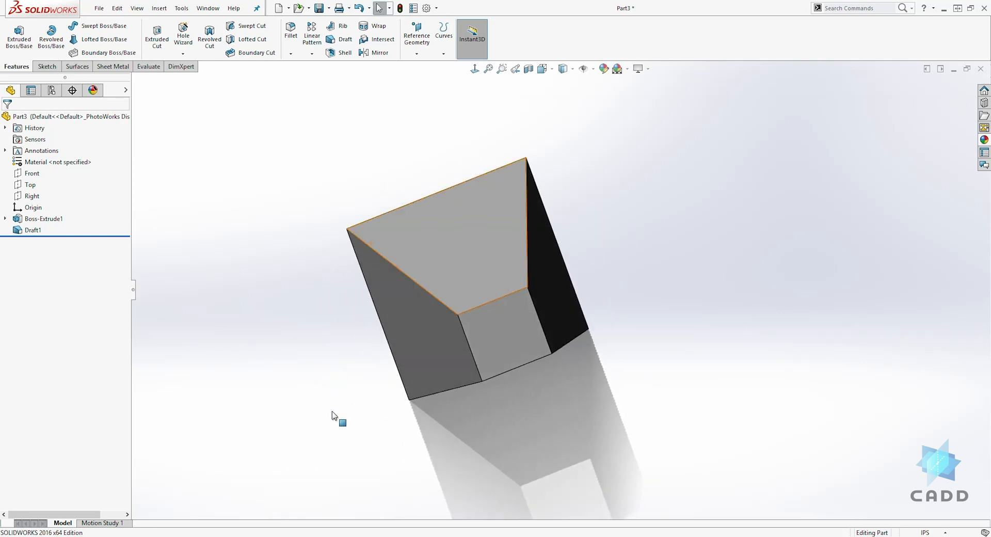